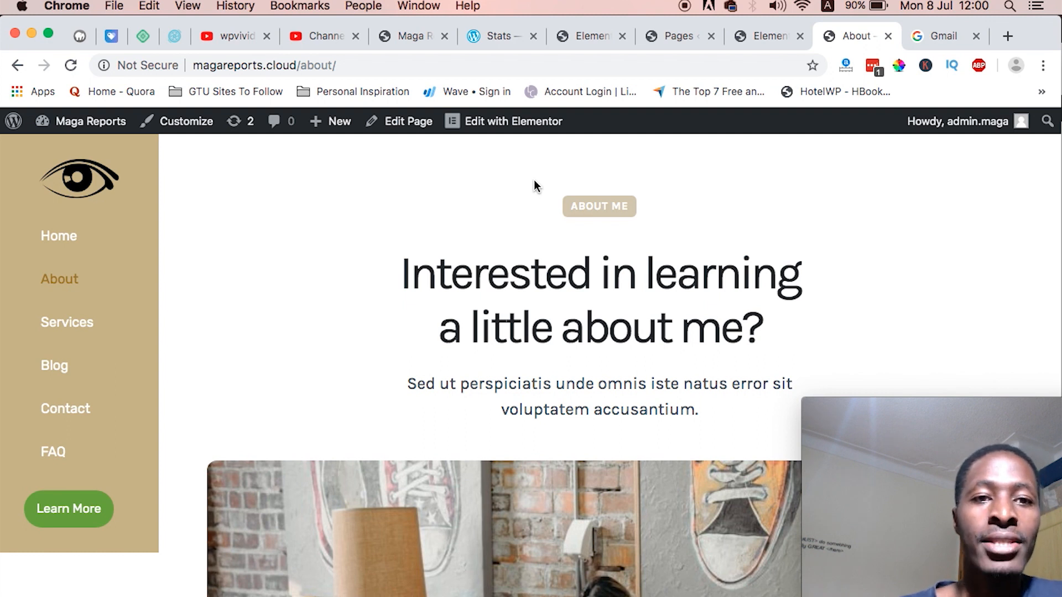
mouse_move(453, 232)
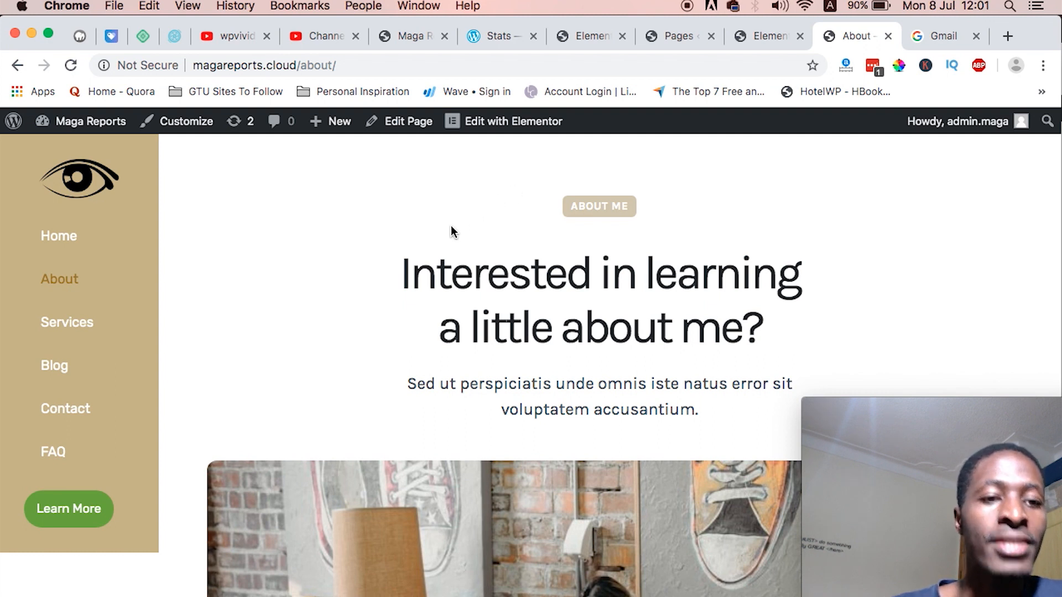
mouse_move(452, 193)
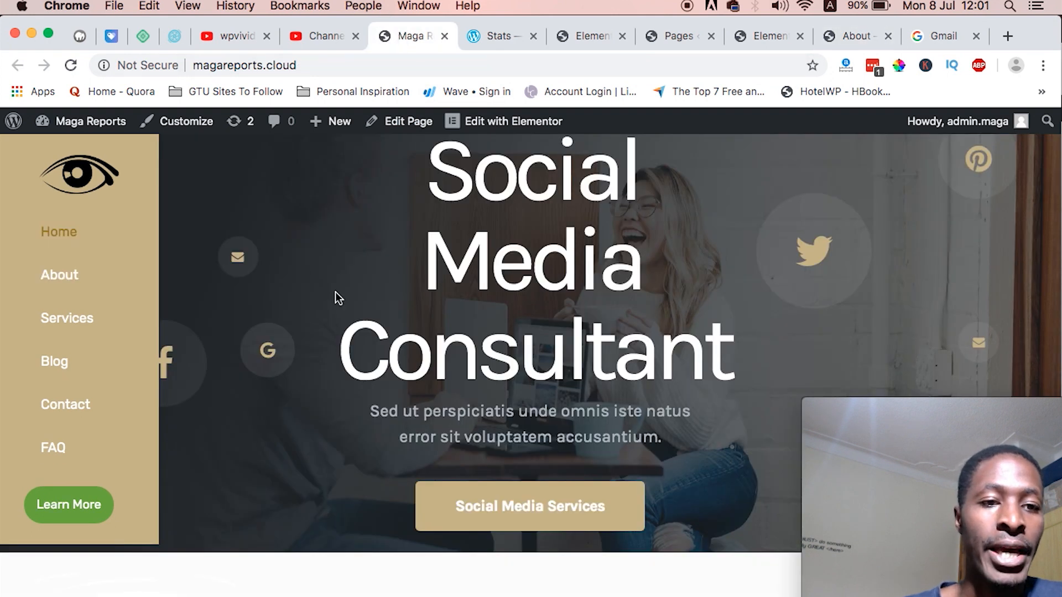
From the sidebar template's Nav Menu widget, reach the Main Menu structure listing Home through FAQ
scroll(down, 3)
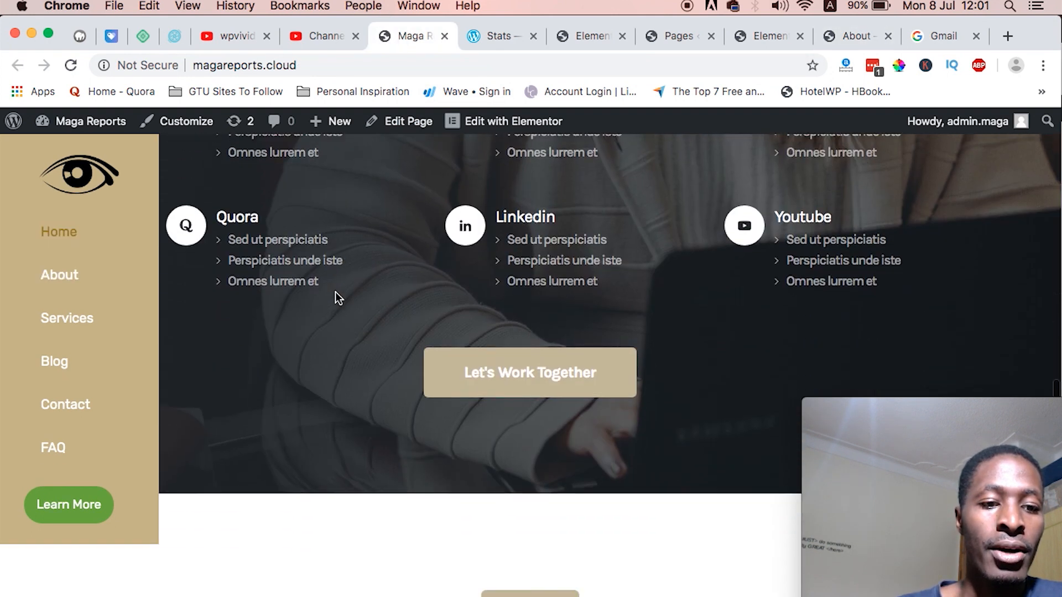
scroll(down, 3)
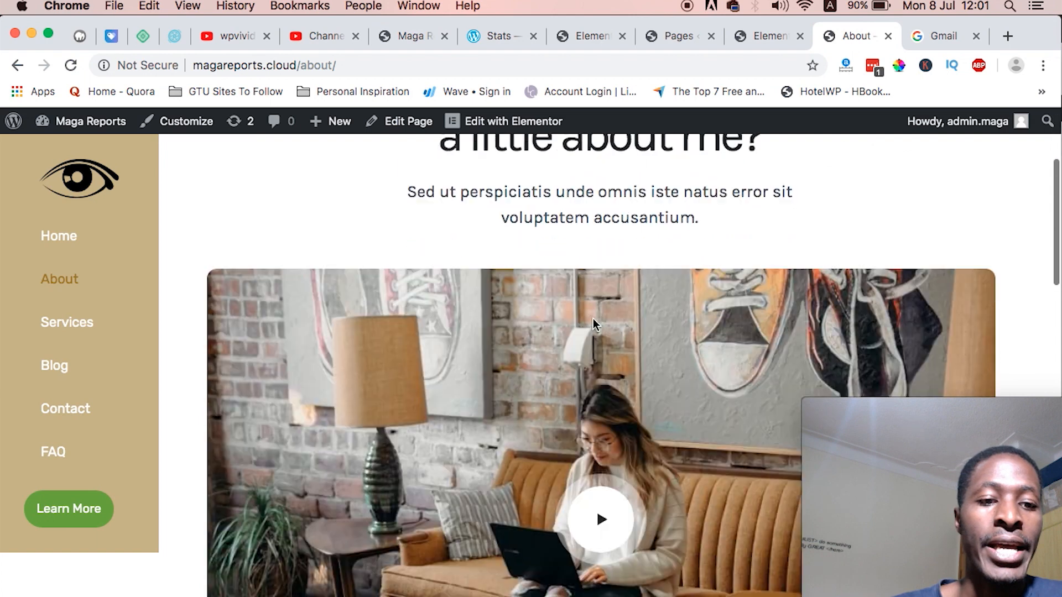
scroll(down, 3)
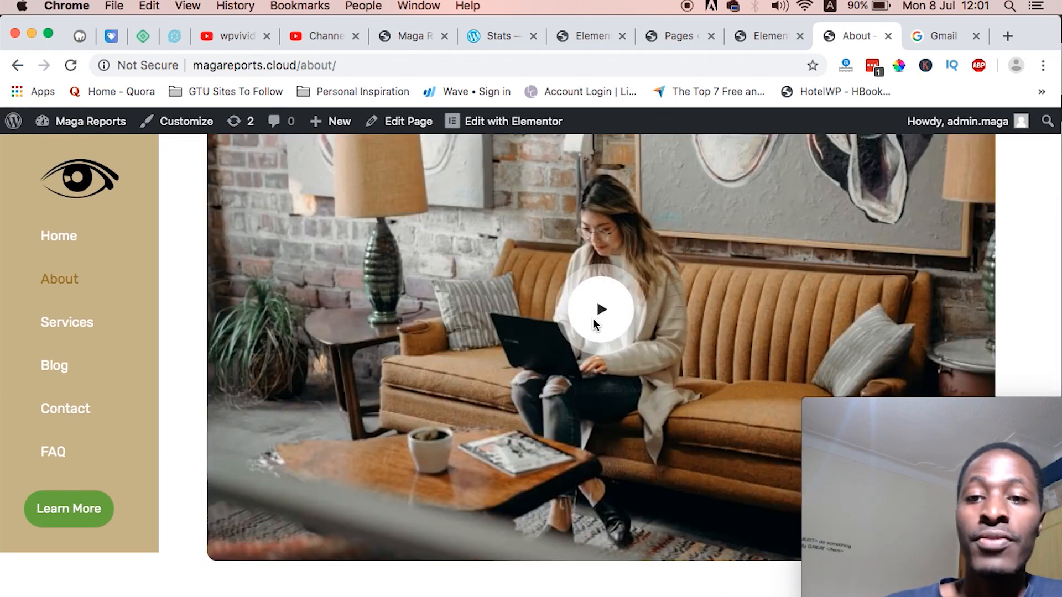
scroll(down, 3)
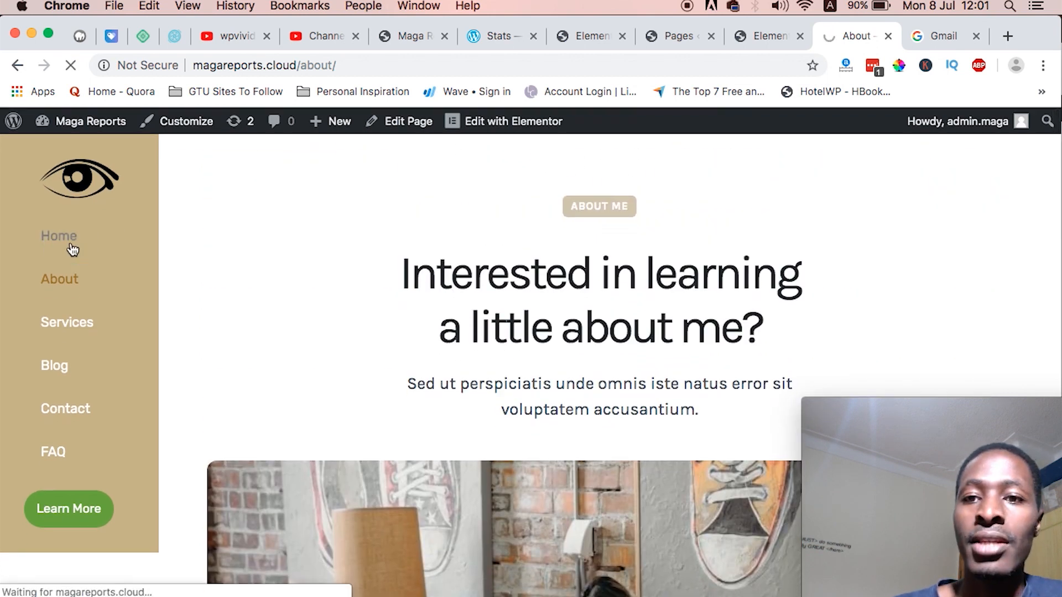
click(58, 235)
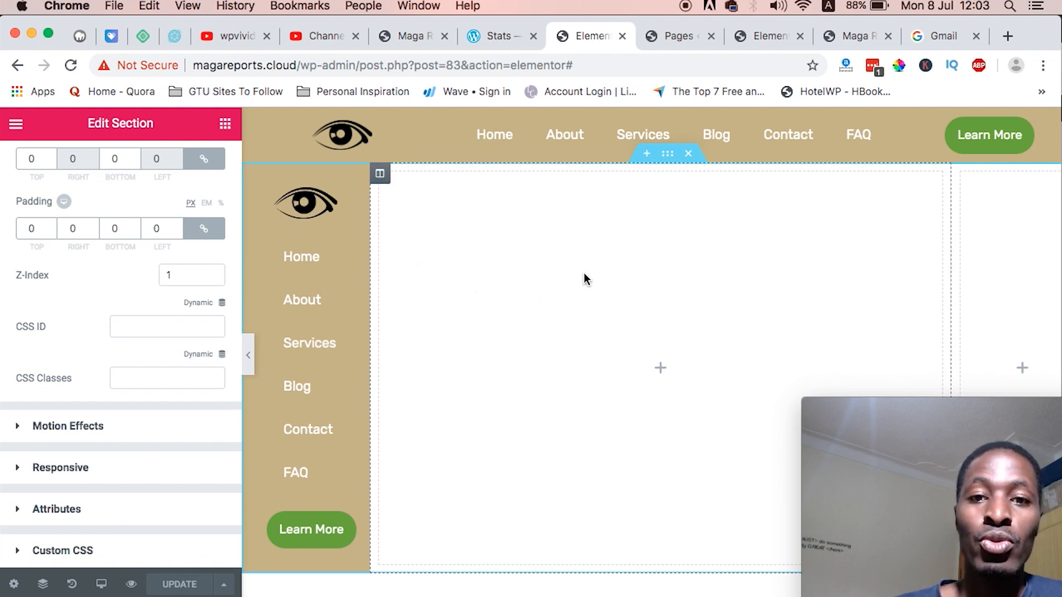
scroll(down, 3)
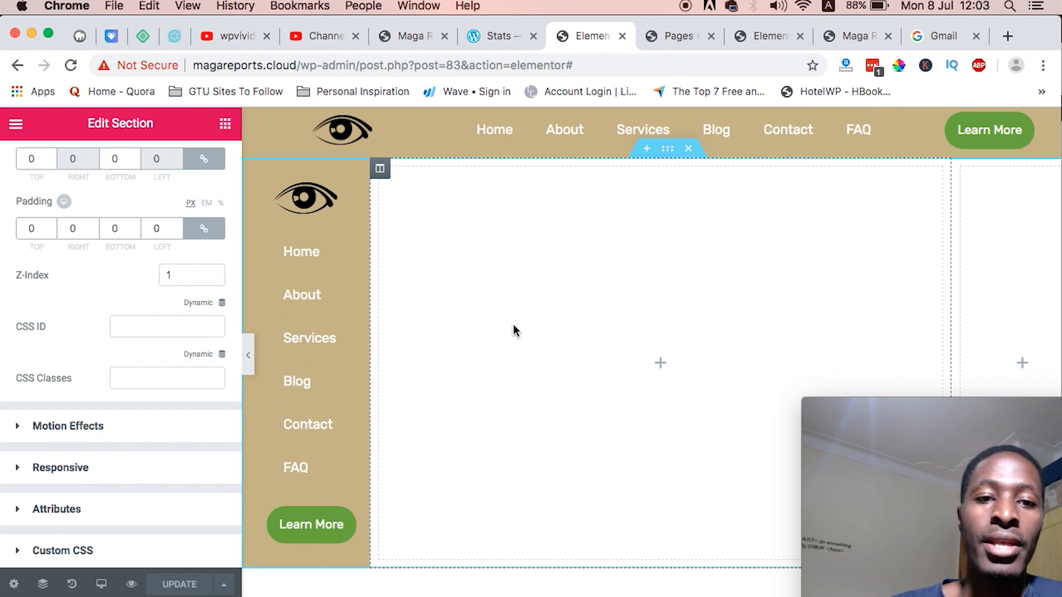
mouse_move(670, 220)
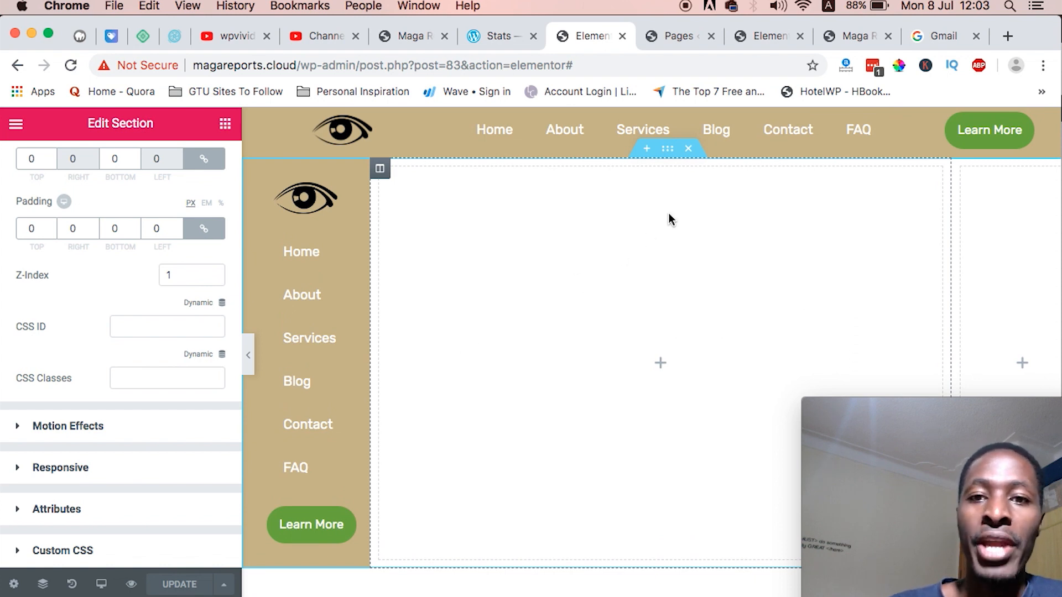
click(677, 35)
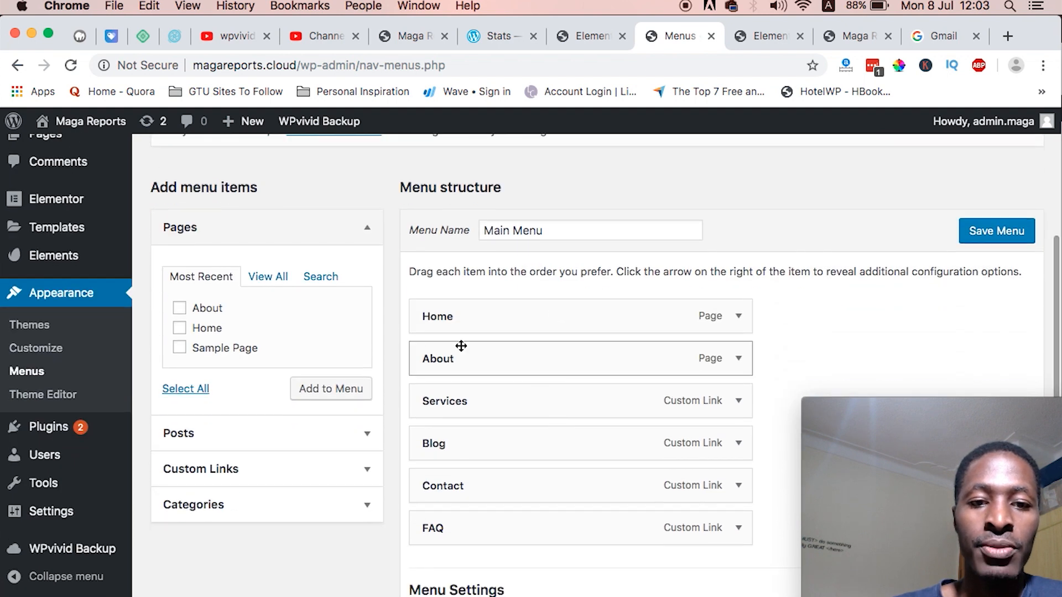
Compare the Menus screen with the sidebar Nav Menu settings, then view the live About page
click(587, 36)
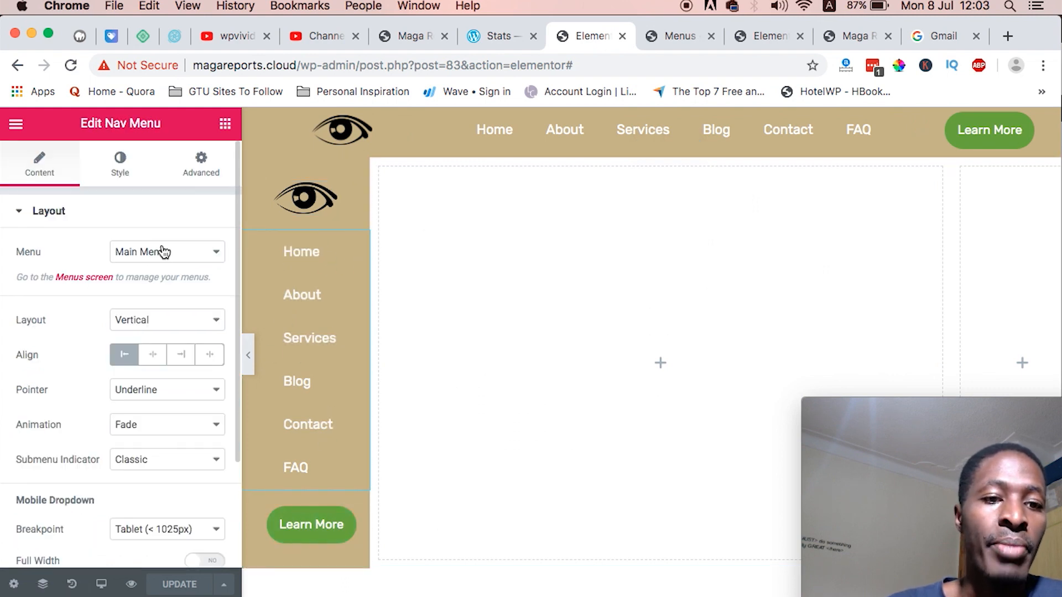
click(679, 36)
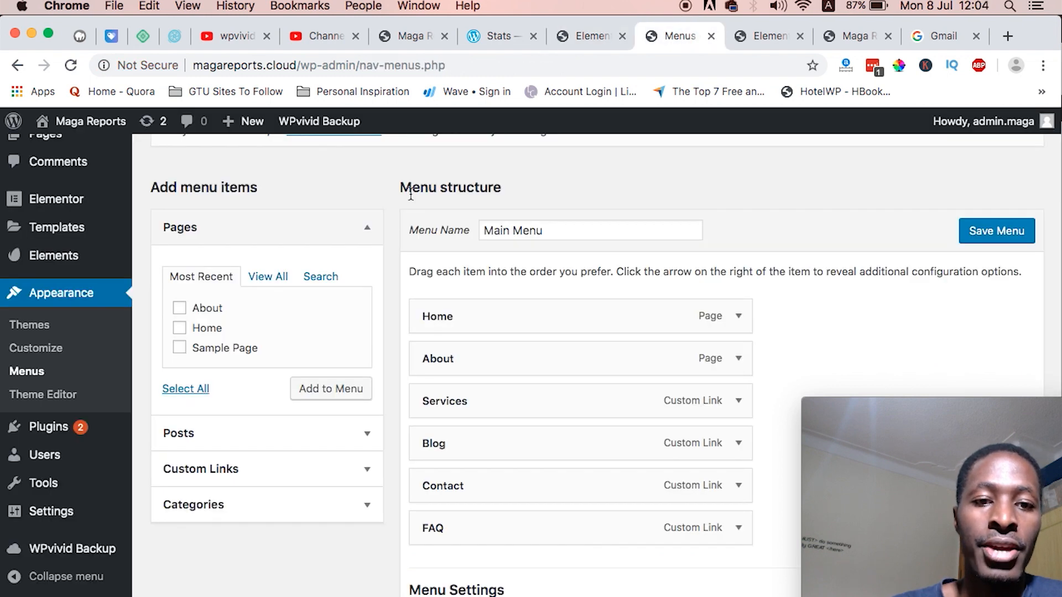
click(584, 35)
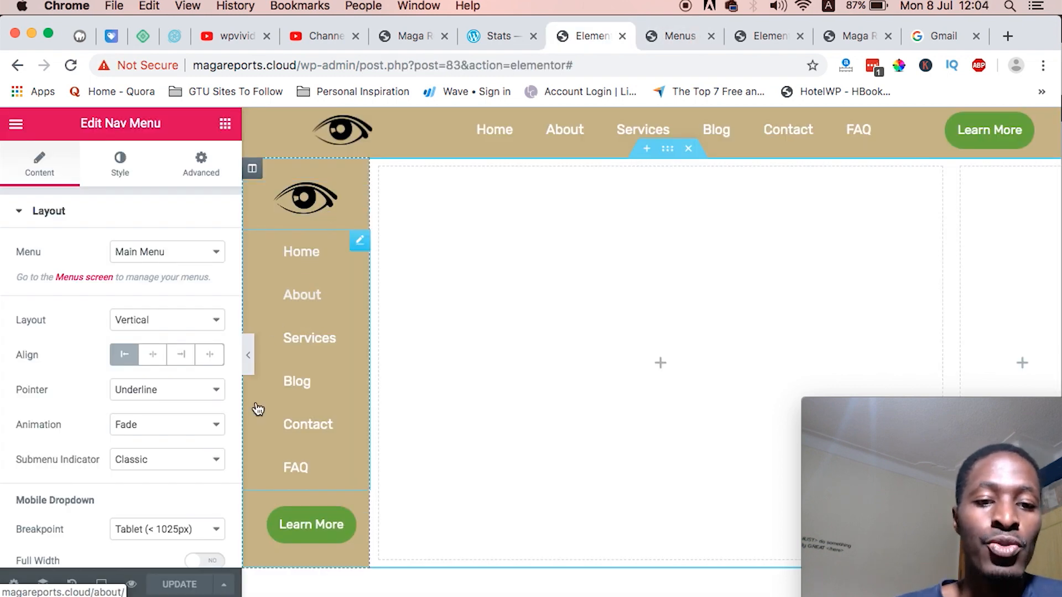
click(677, 35)
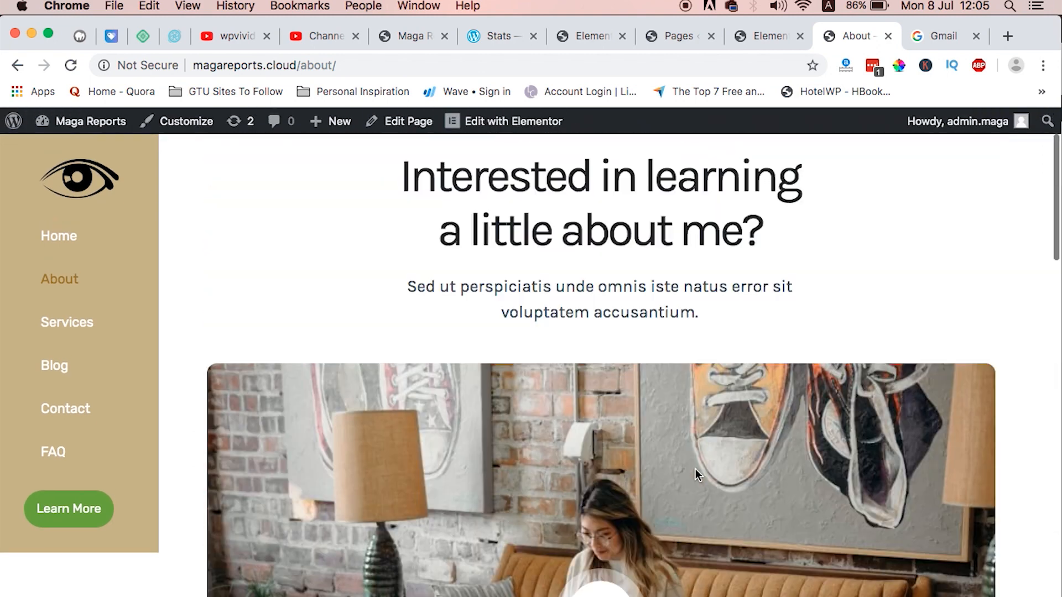
From the Pages list, start editing the About page with Elementor
scroll(down, 3)
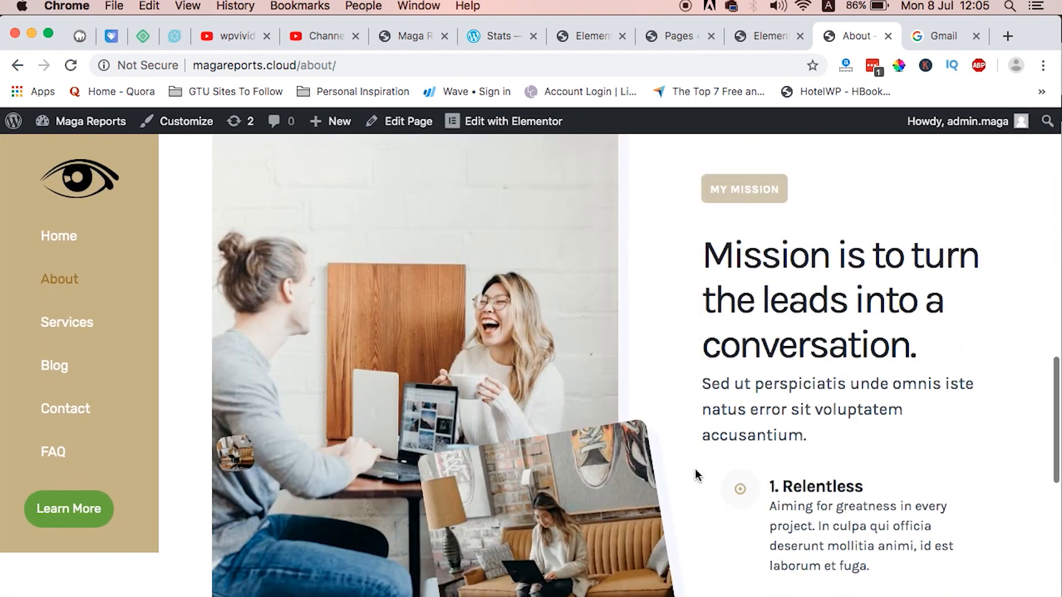
scroll(down, 3)
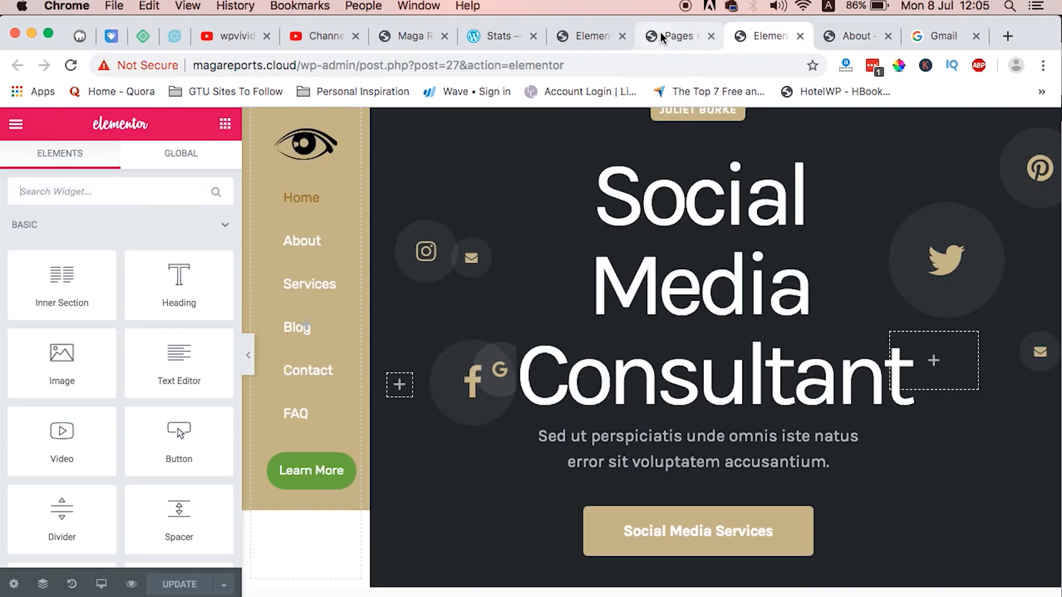
click(675, 35)
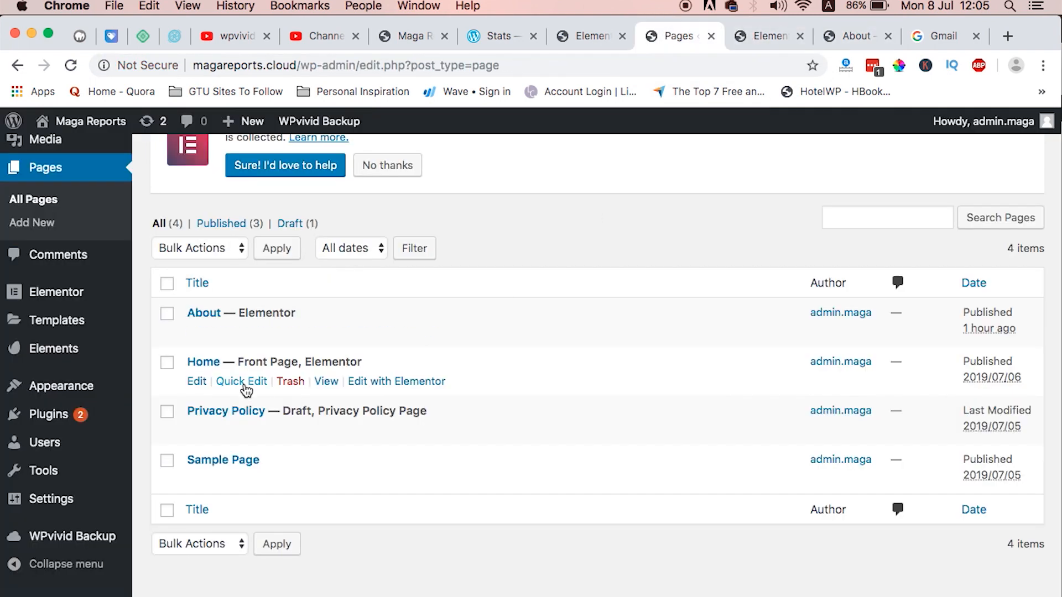
mouse_move(350, 466)
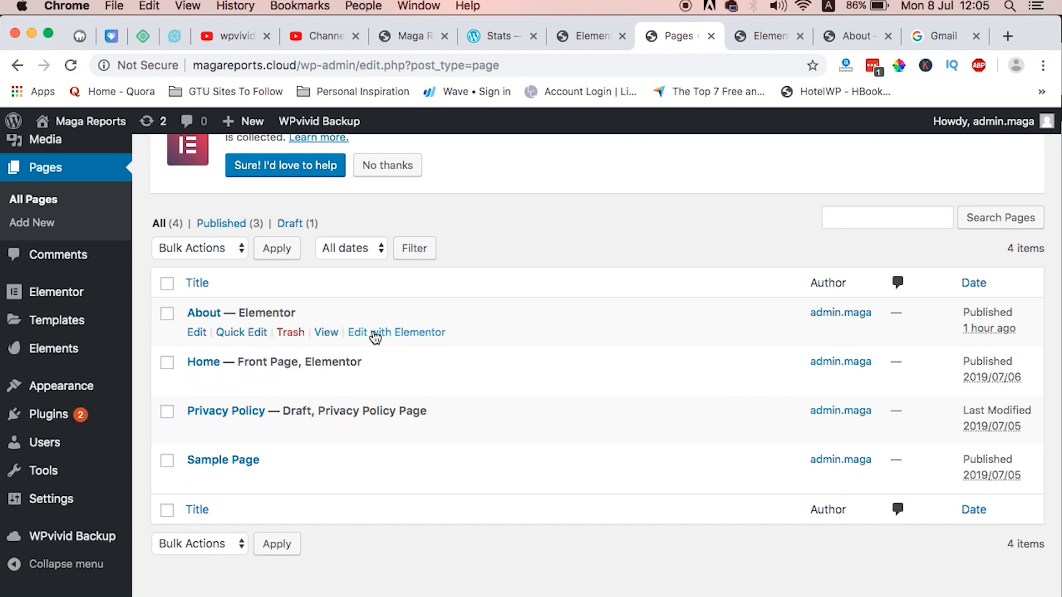
click(396, 332)
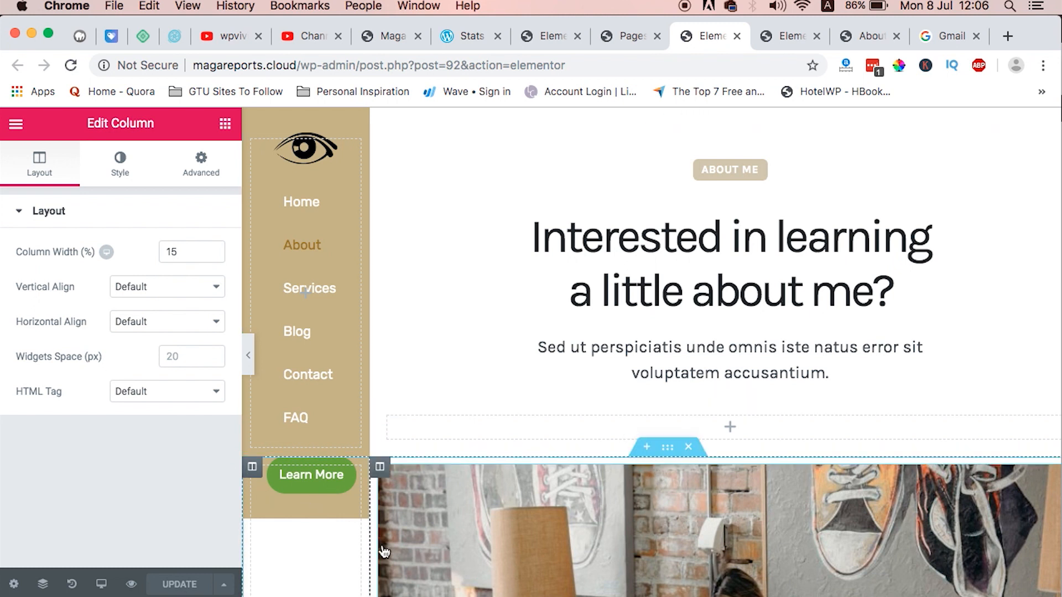
mouse_move(423, 547)
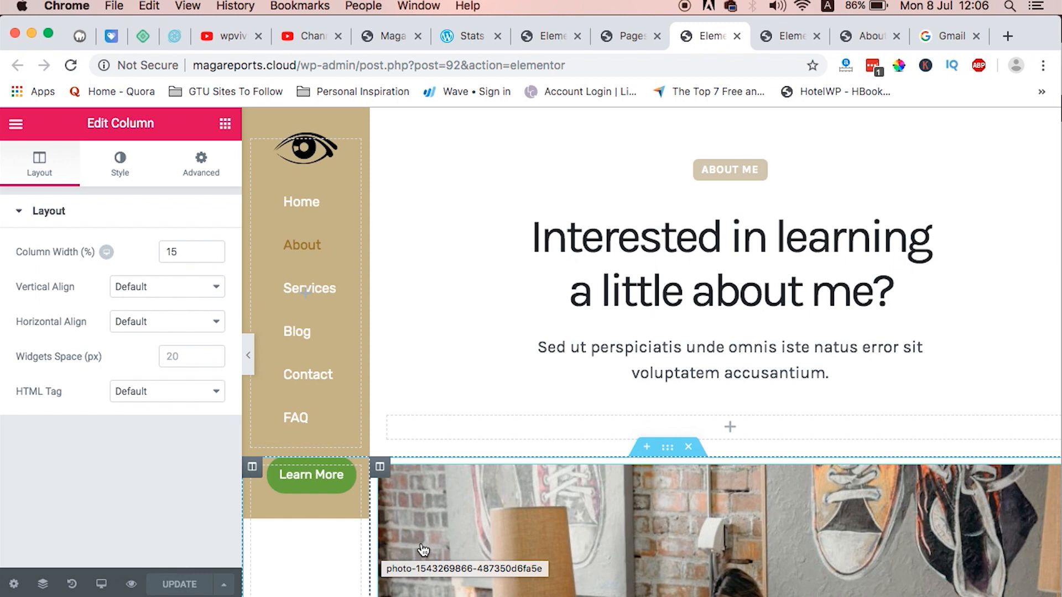
mouse_move(631, 37)
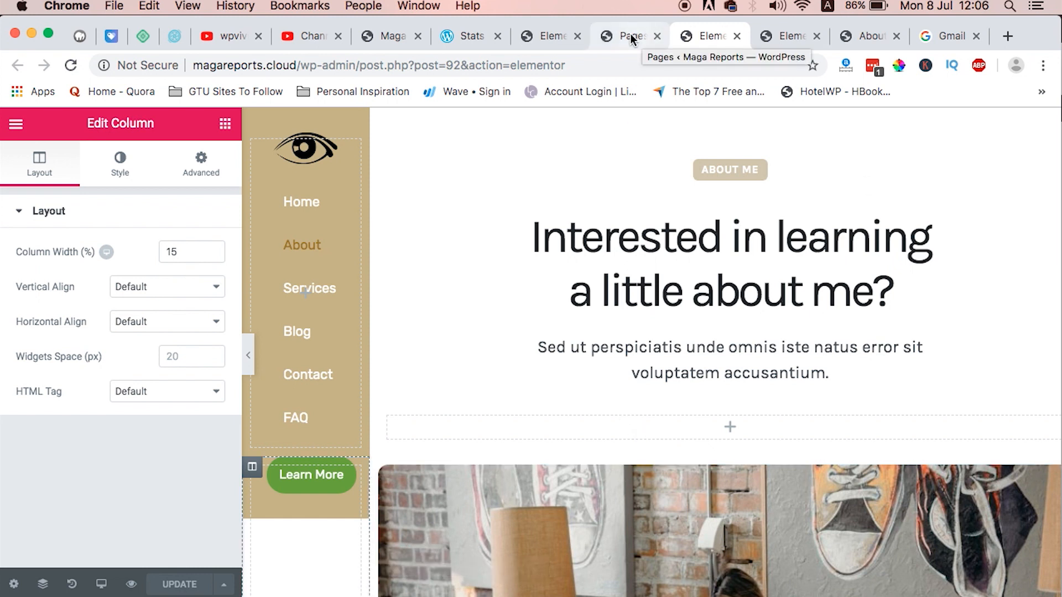
Select the sidebar column and give it a 15% Column Width, then return to the About page editor
click(626, 36)
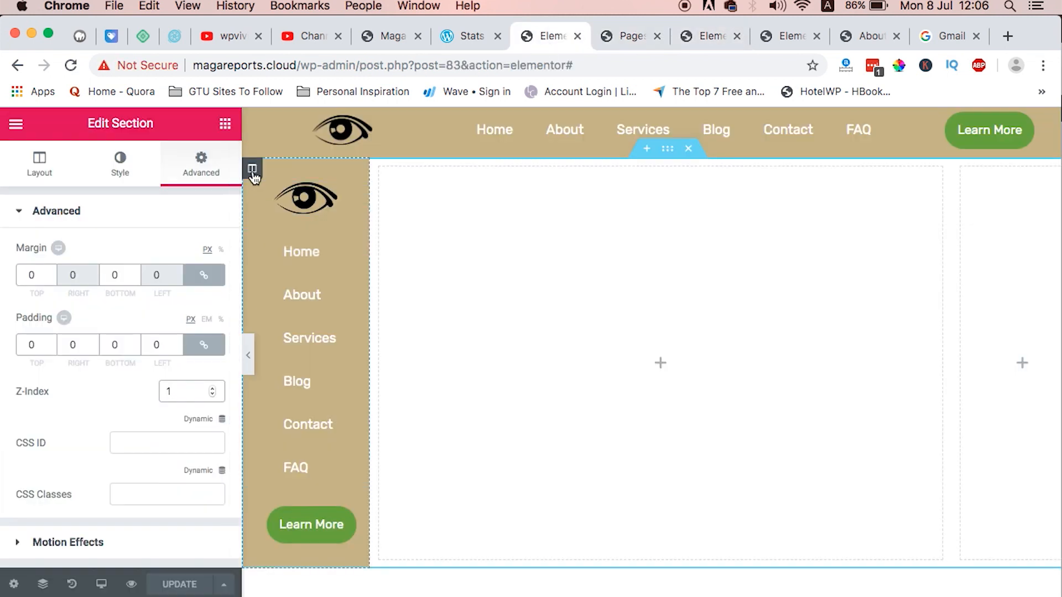
click(253, 170)
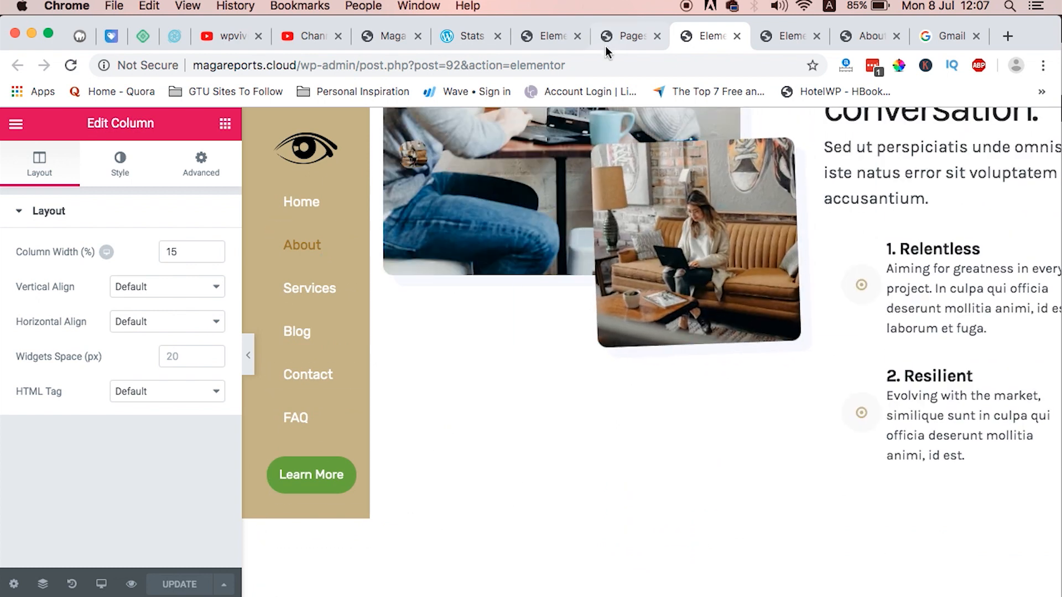
click(627, 36)
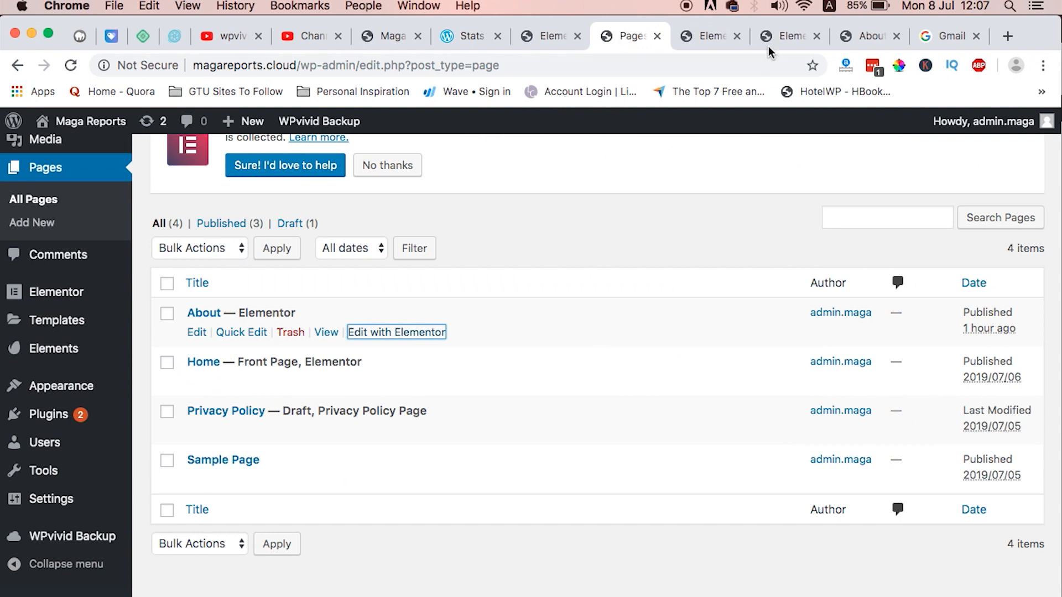
click(396, 332)
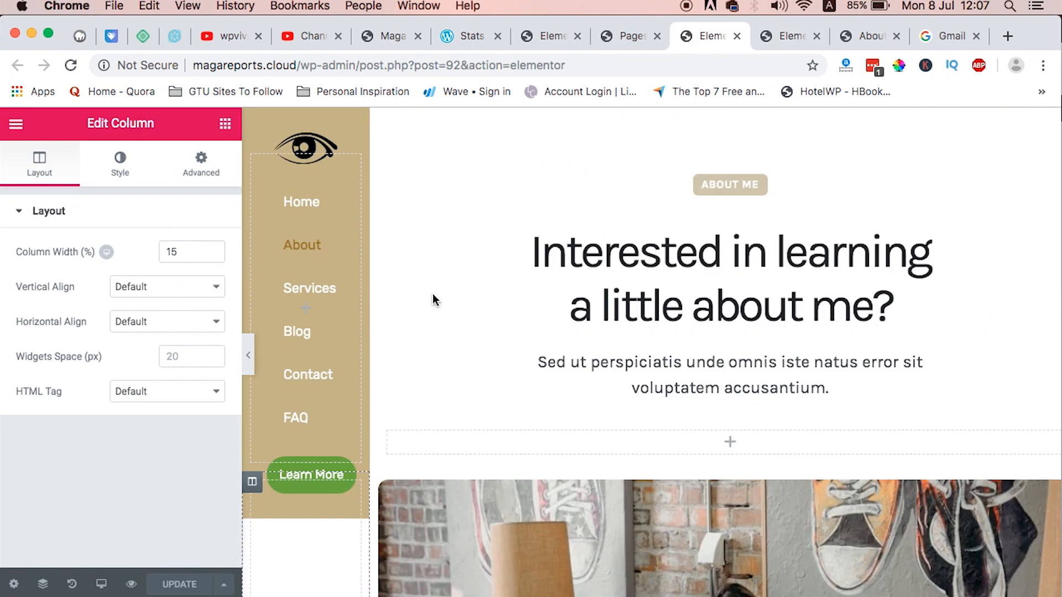
mouse_move(512, 463)
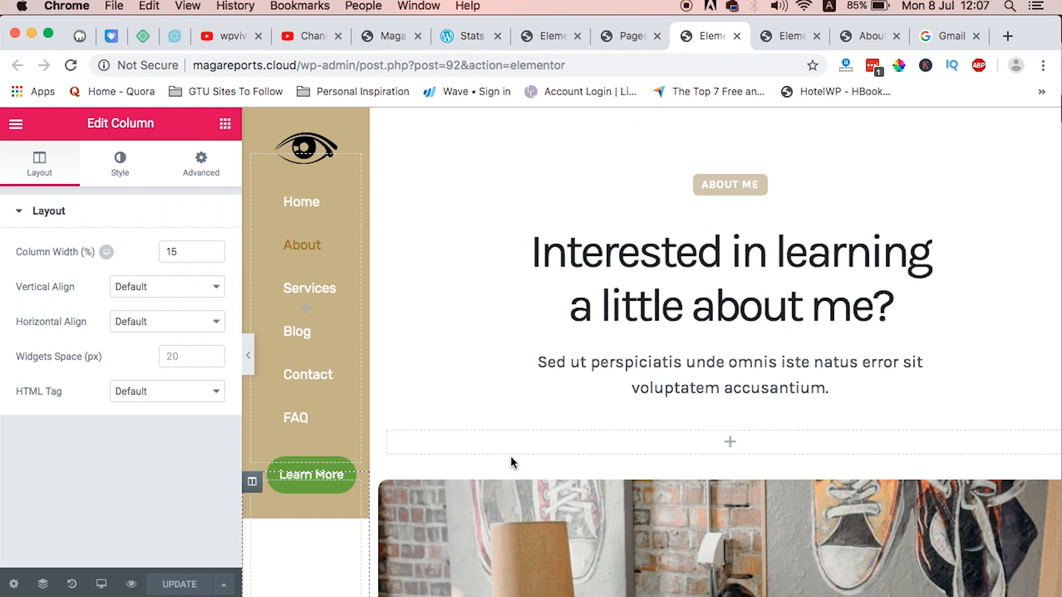
mouse_move(580, 414)
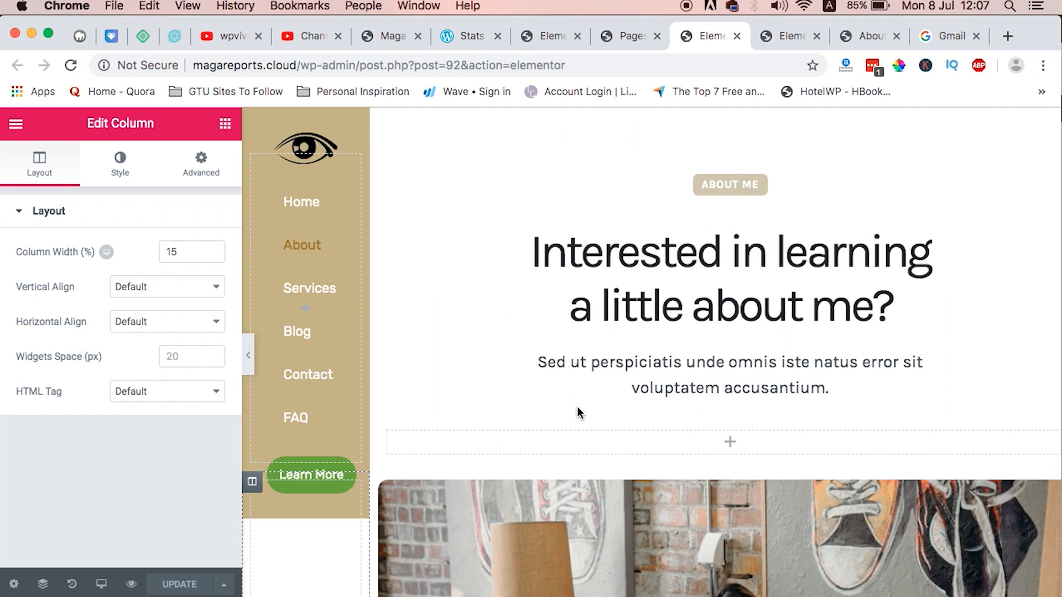
mouse_move(668, 409)
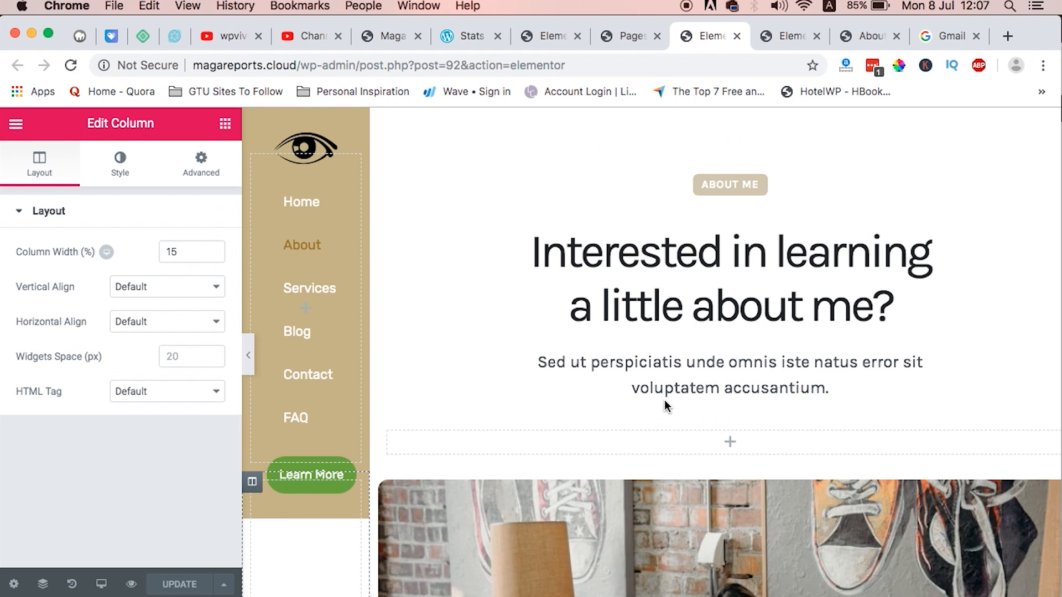
mouse_move(637, 418)
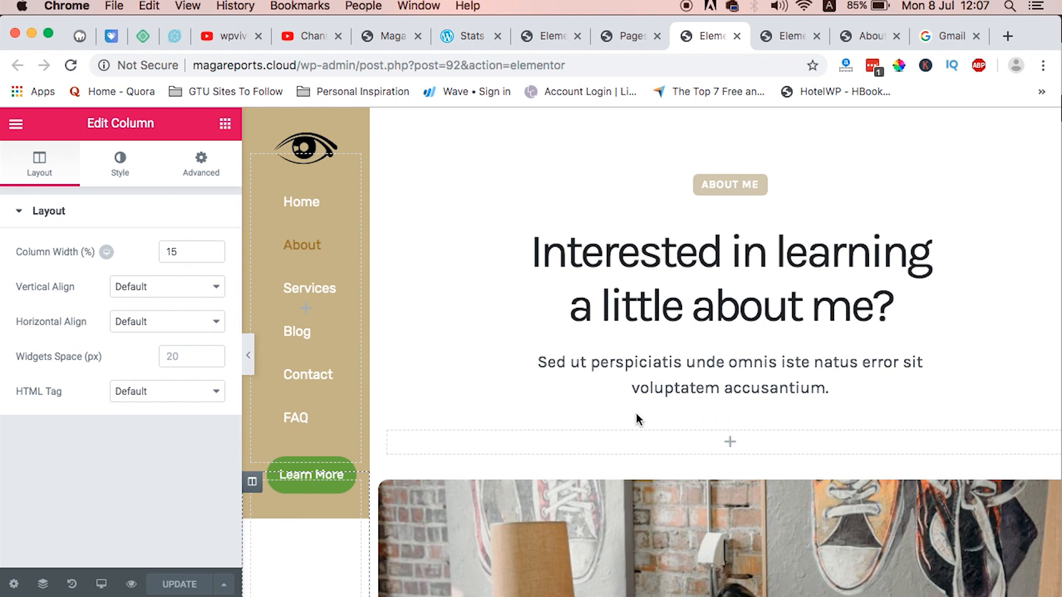
mouse_move(669, 154)
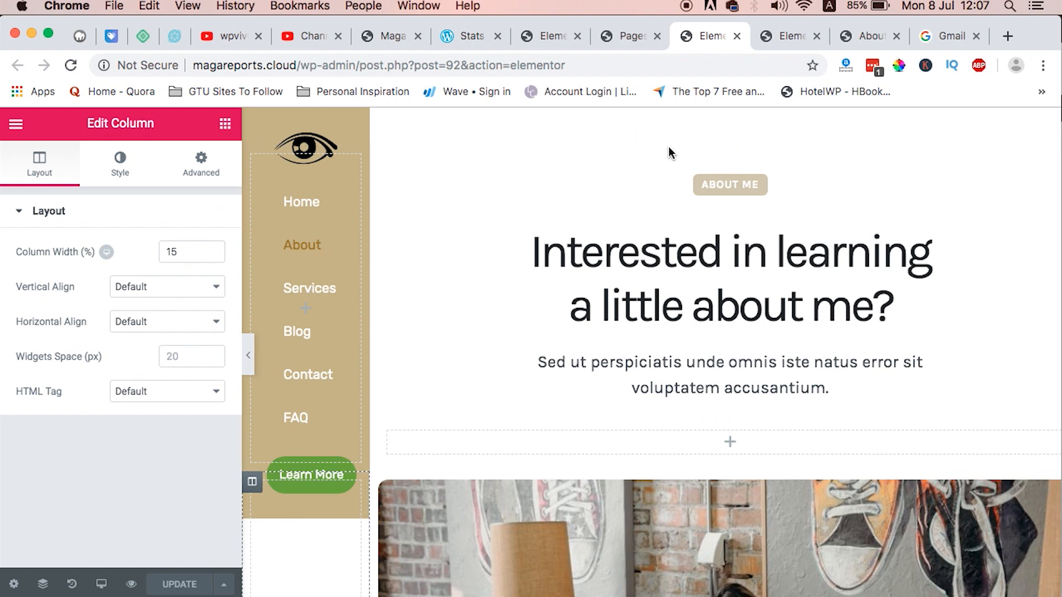
mouse_move(768, 64)
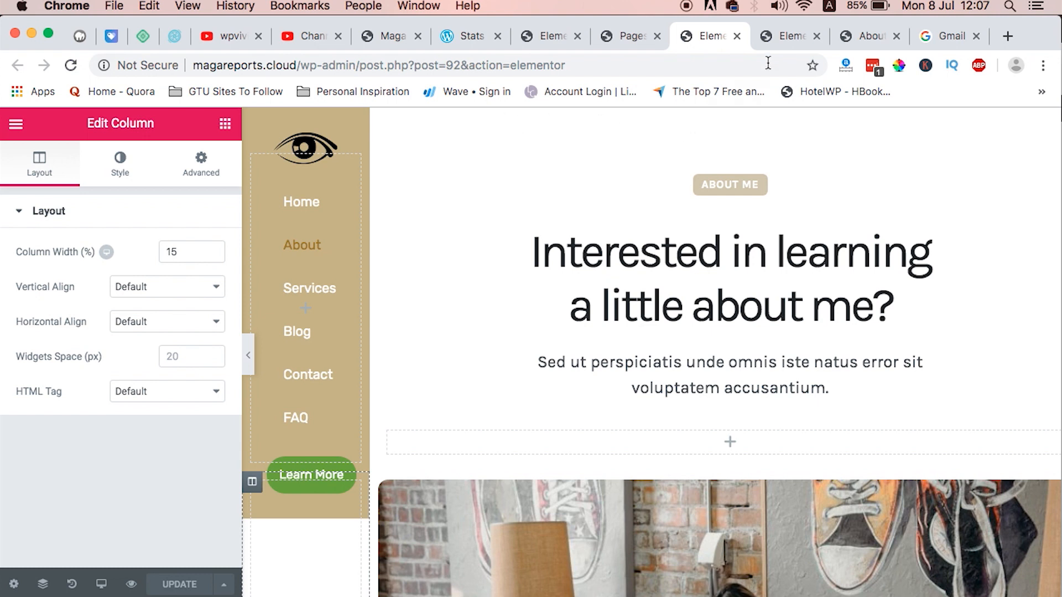
Give the home page's hero section a -550 px top margin so it sits beside the sidebar
click(789, 36)
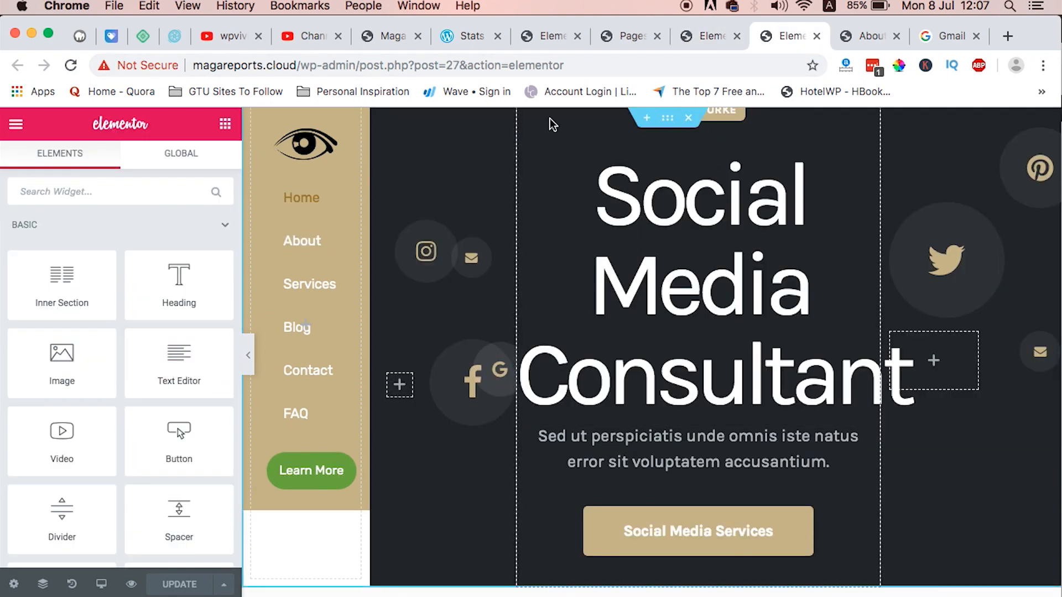
mouse_move(687, 130)
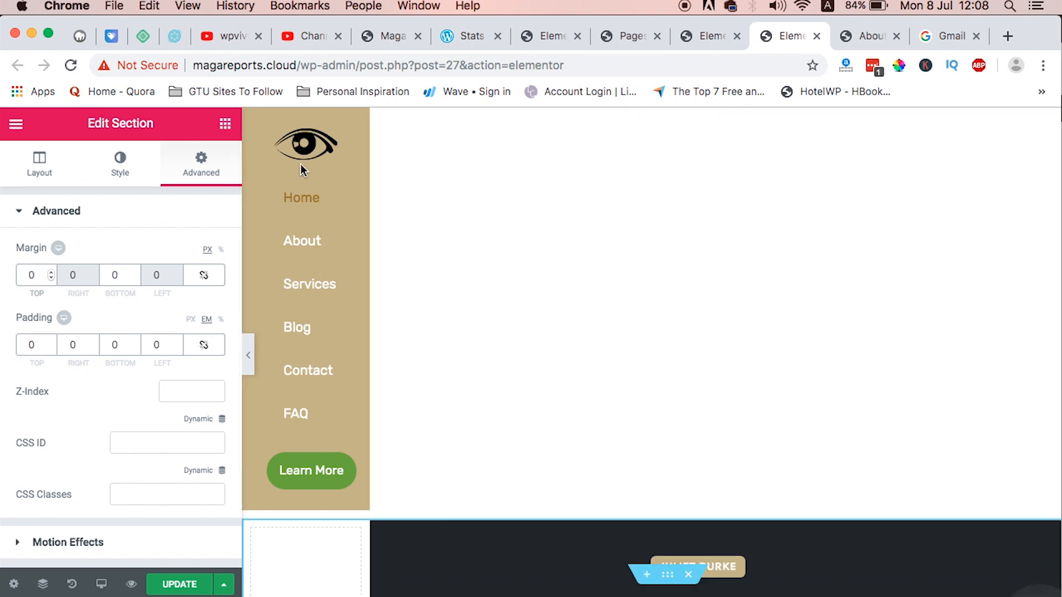
mouse_move(695, 298)
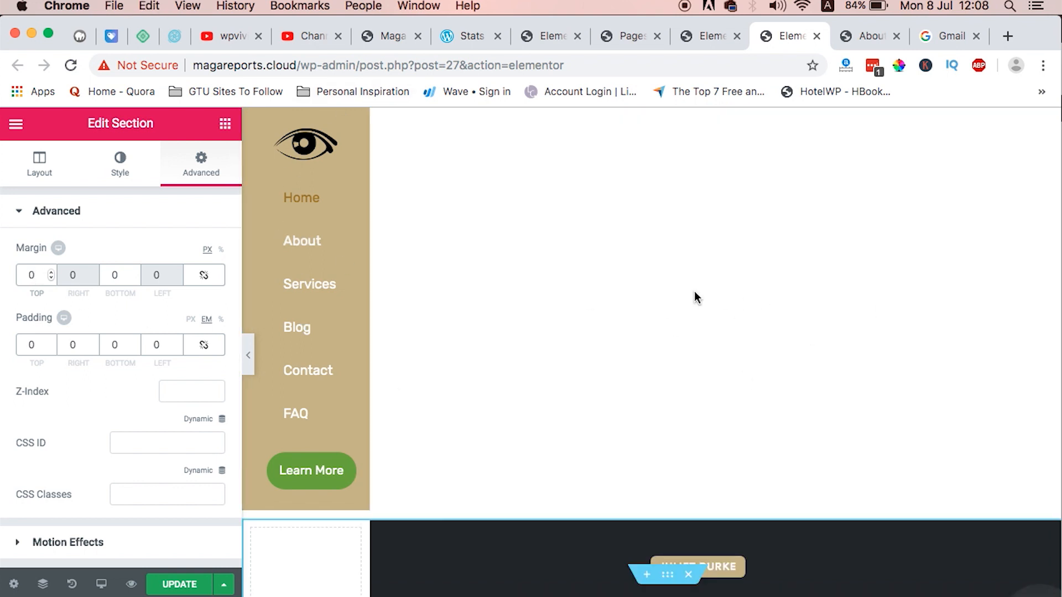
mouse_move(583, 372)
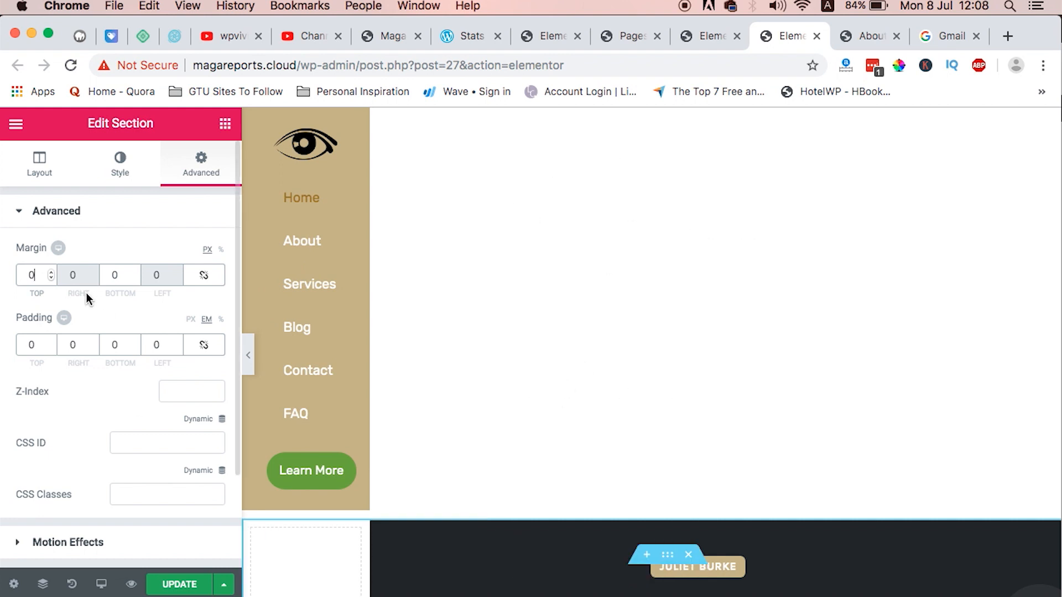
click(32, 274)
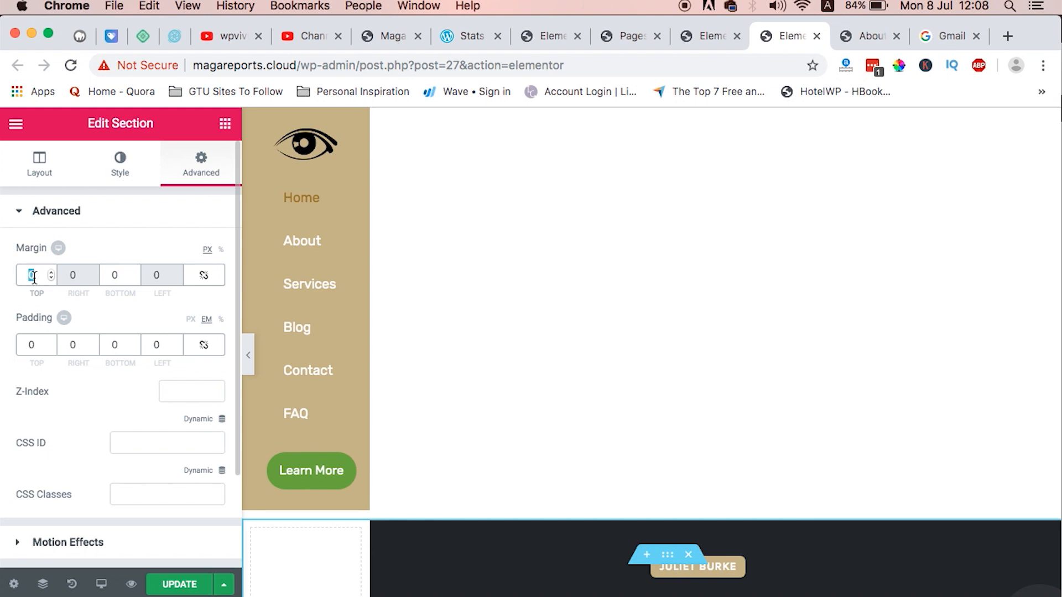
text(-550)
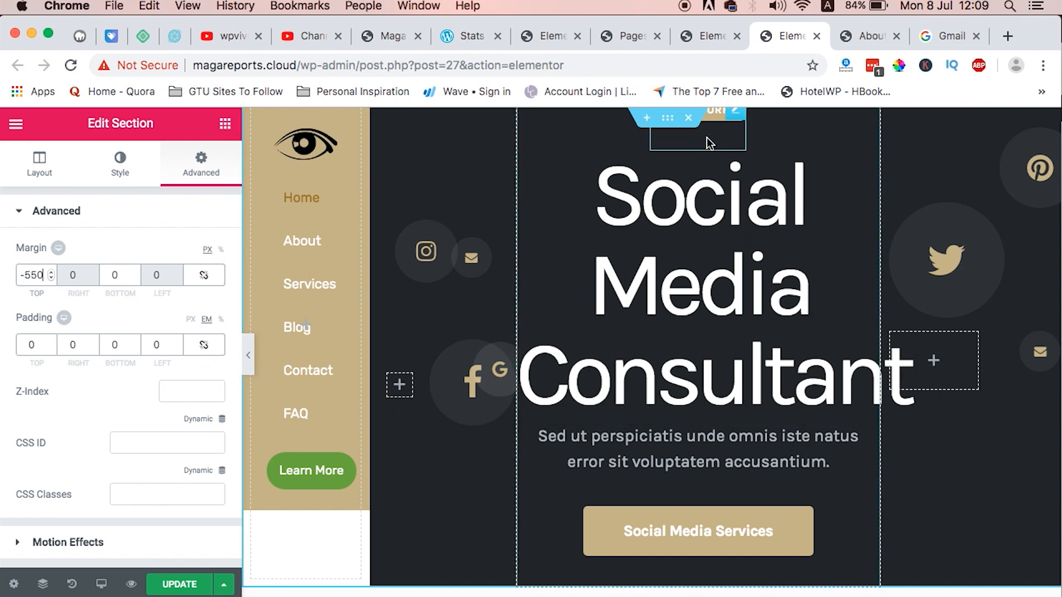
click(699, 317)
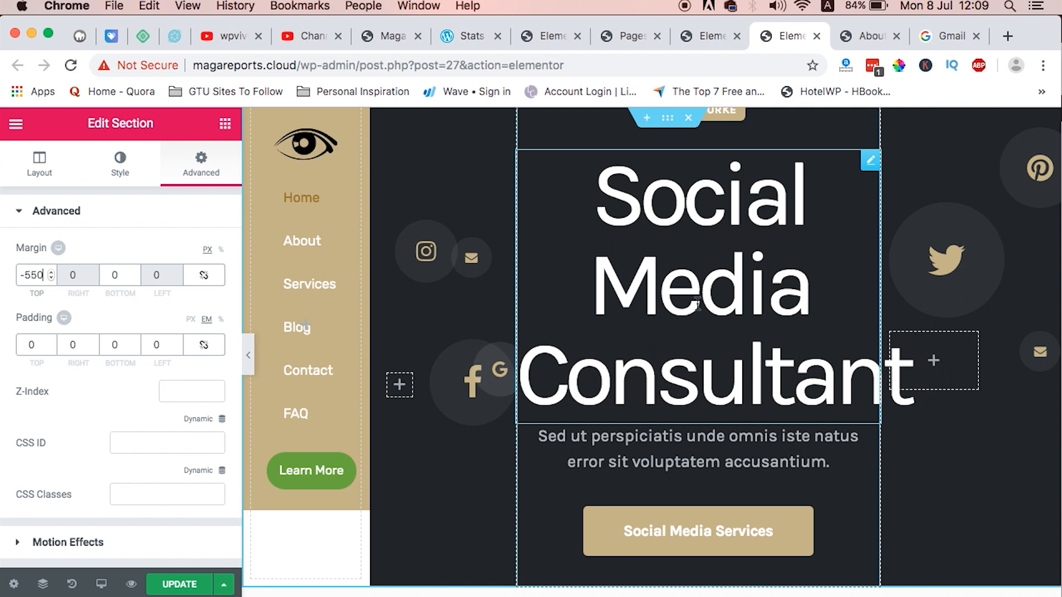
Reload the live About page to show its left sidebar navigation
click(870, 36)
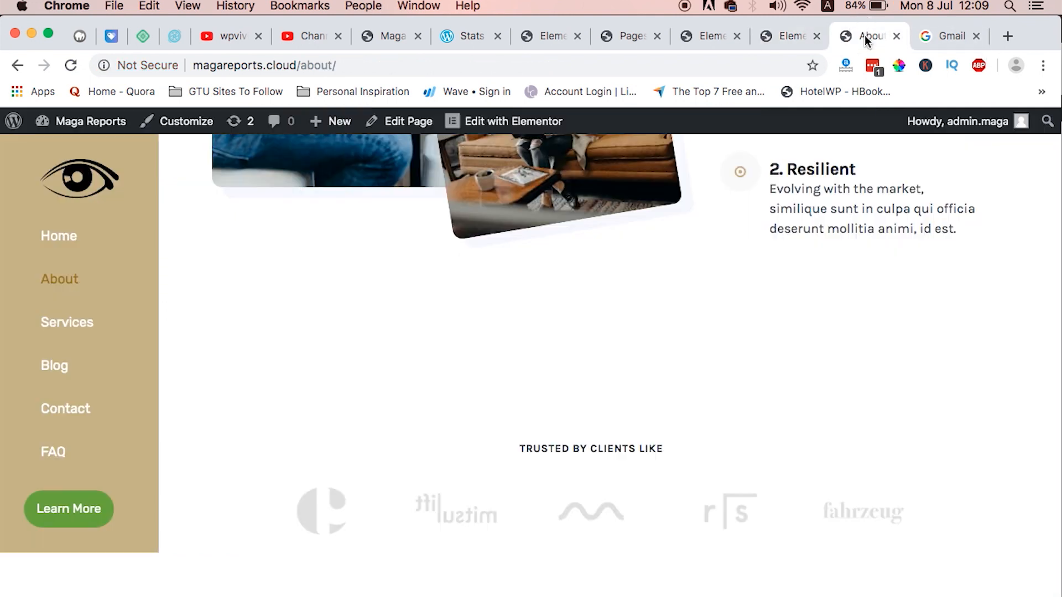
scroll(up, 3)
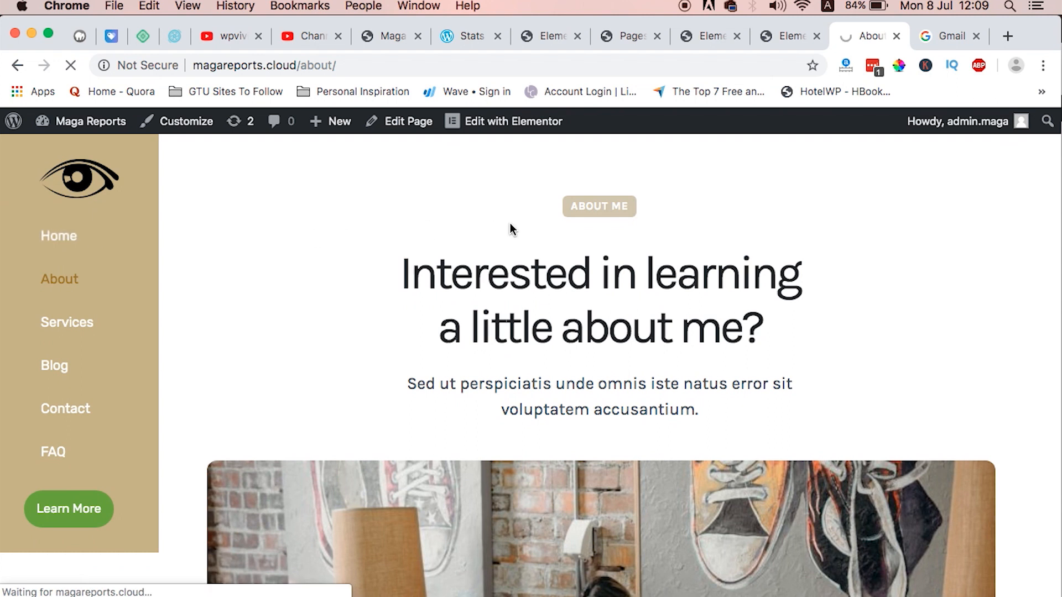
click(59, 236)
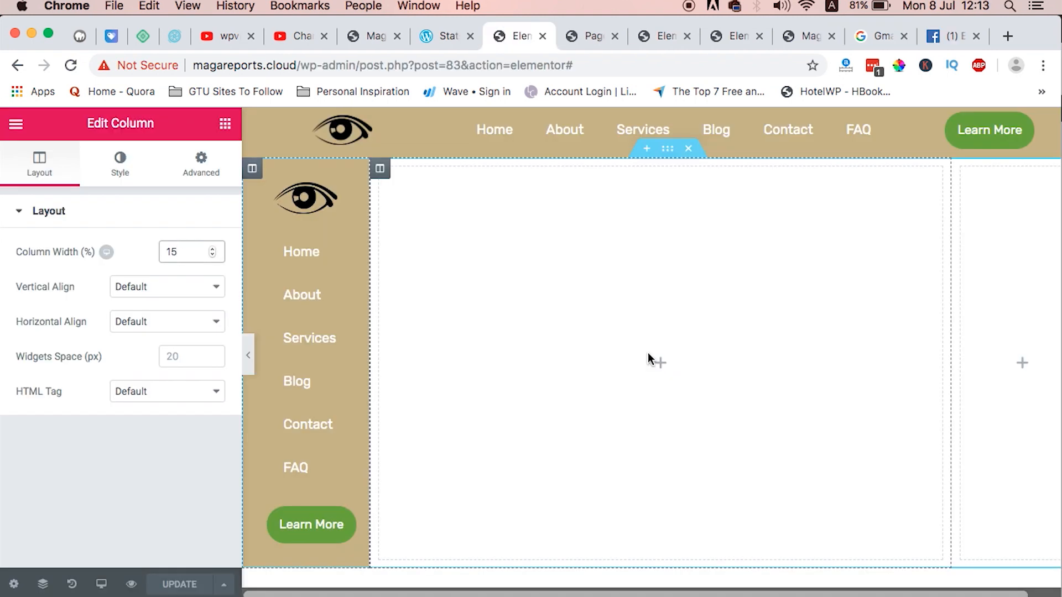
mouse_move(568, 289)
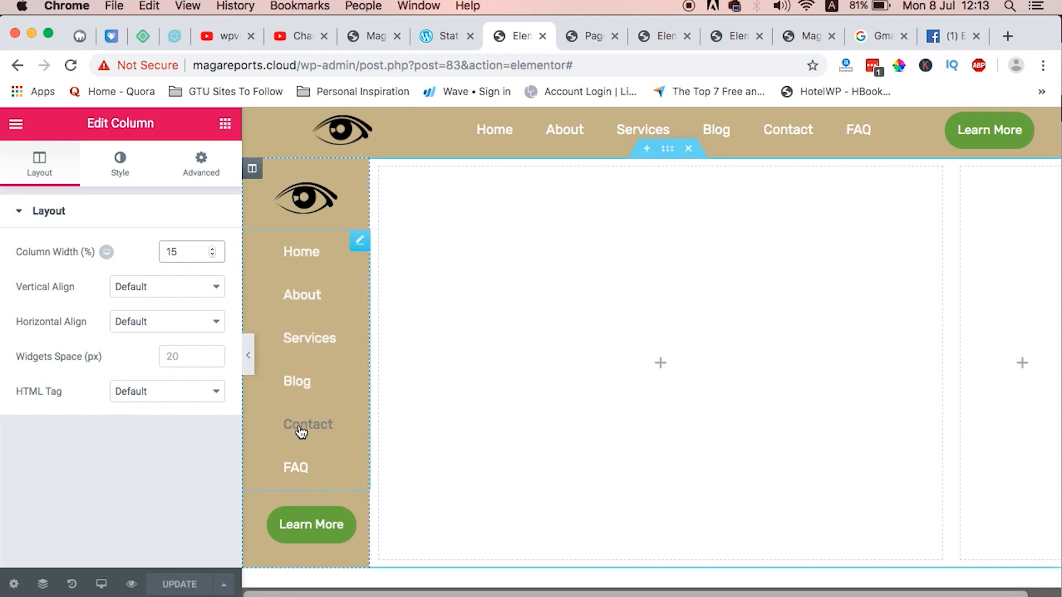
Inspect the sidebar Nav Menu widget in the other page's 15%-wide column
click(342, 130)
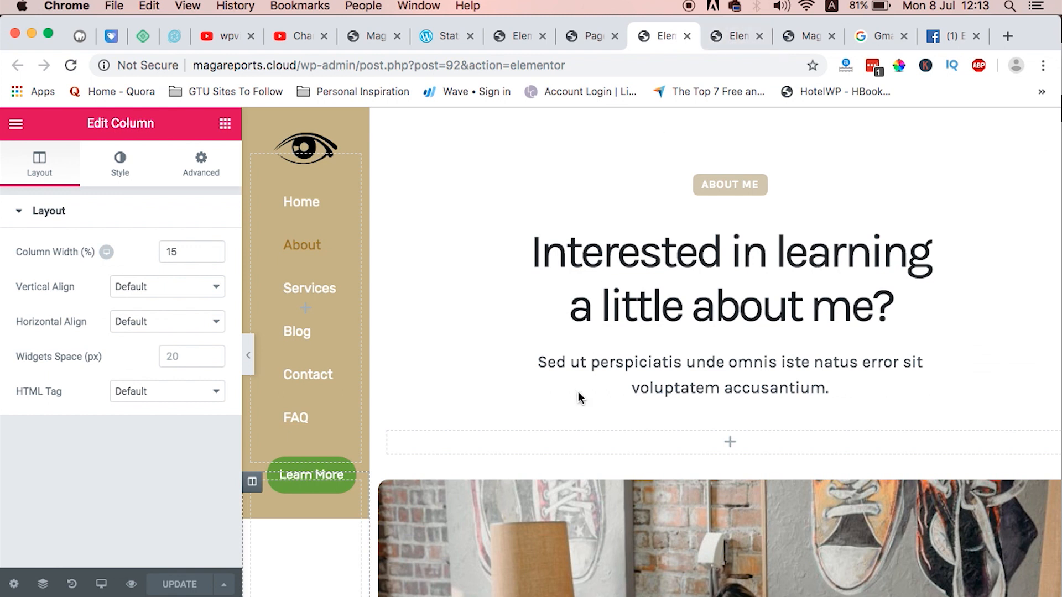
mouse_move(755, 254)
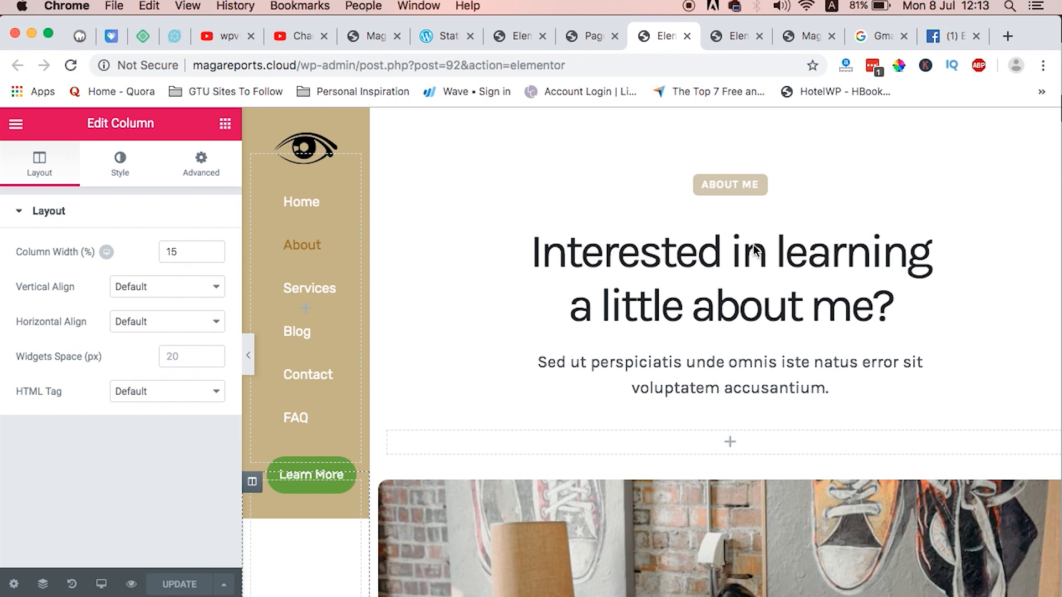
Check the home page's -550 top margin, then bring up the live home page
click(725, 35)
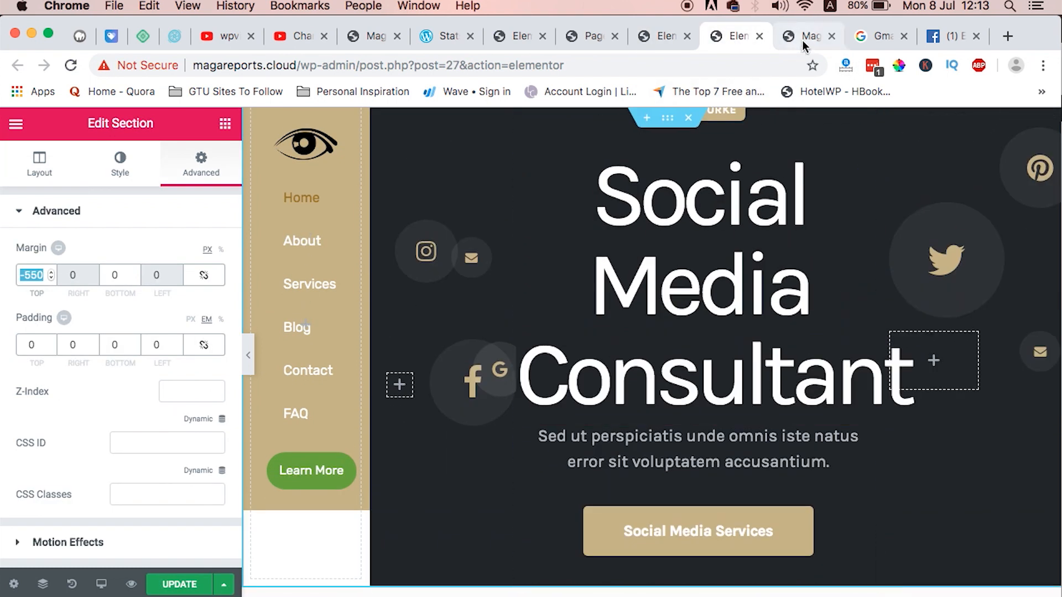
click(807, 35)
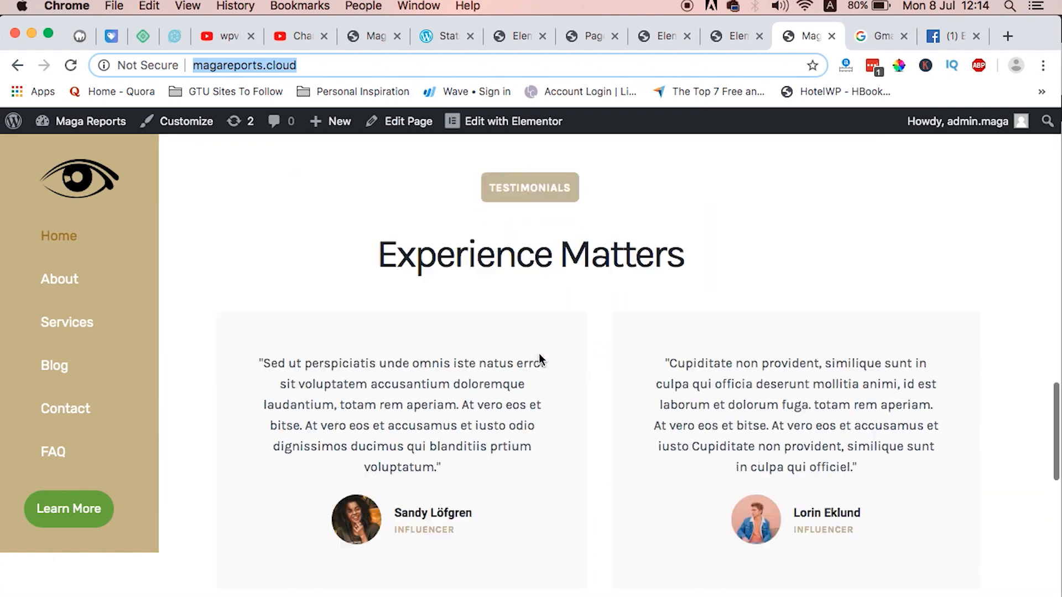
Review the live home page, then browse the About page down to the trusted-clients logos
scroll(up, 3)
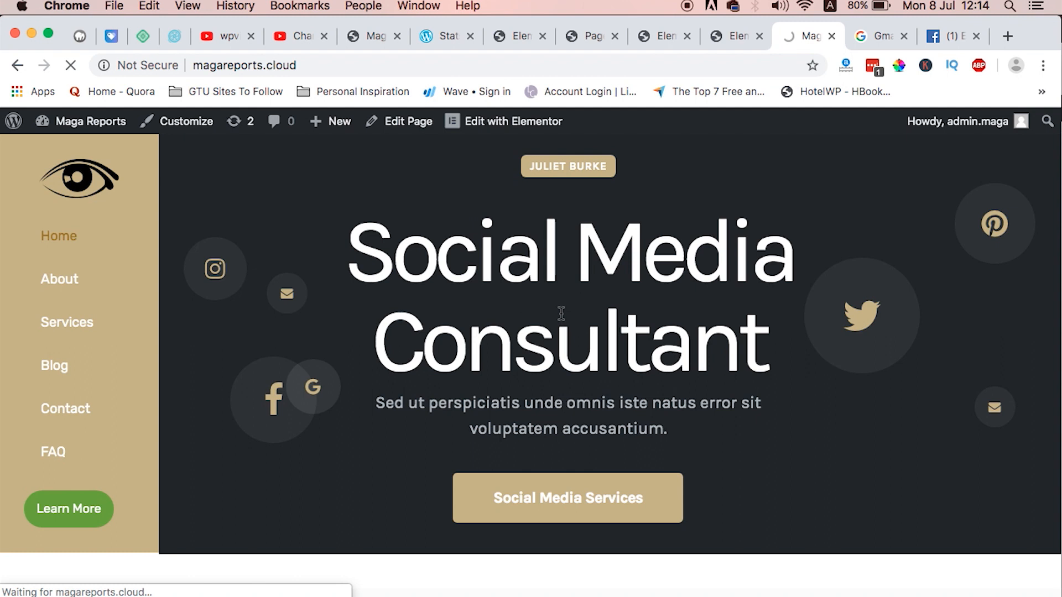
click(58, 279)
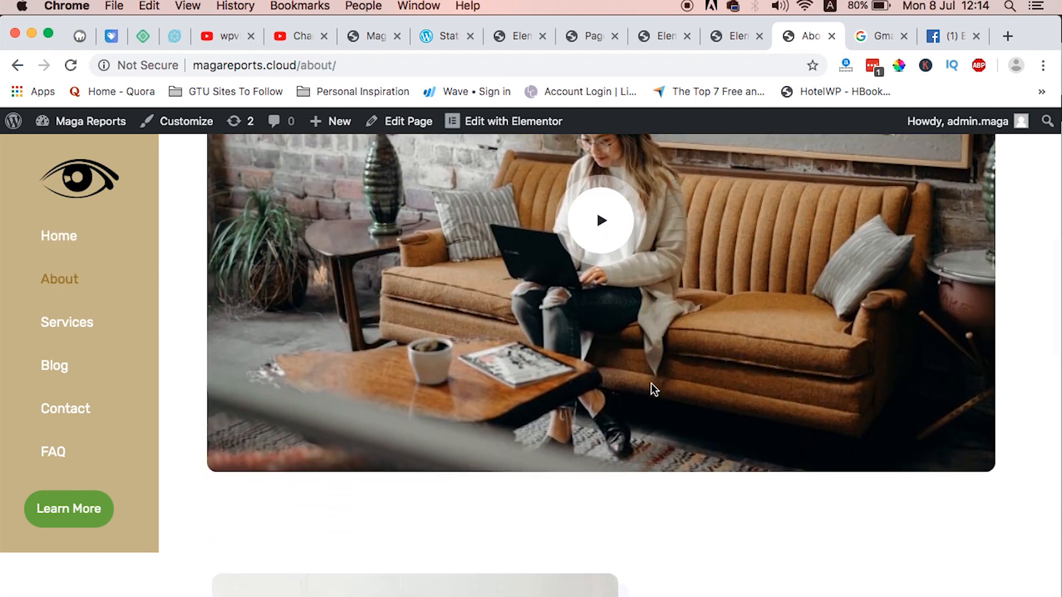
scroll(down, 3)
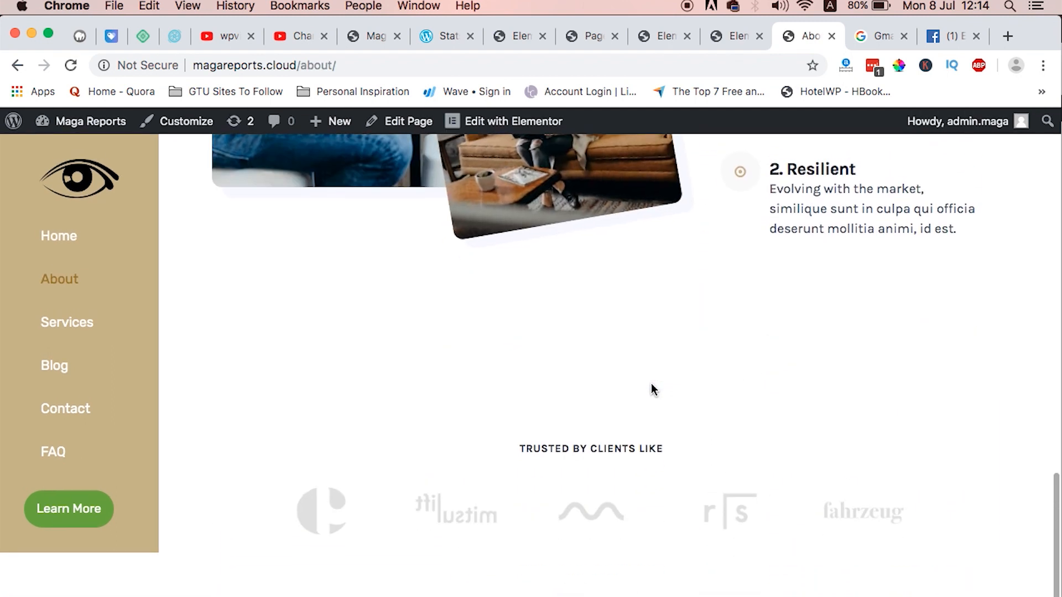